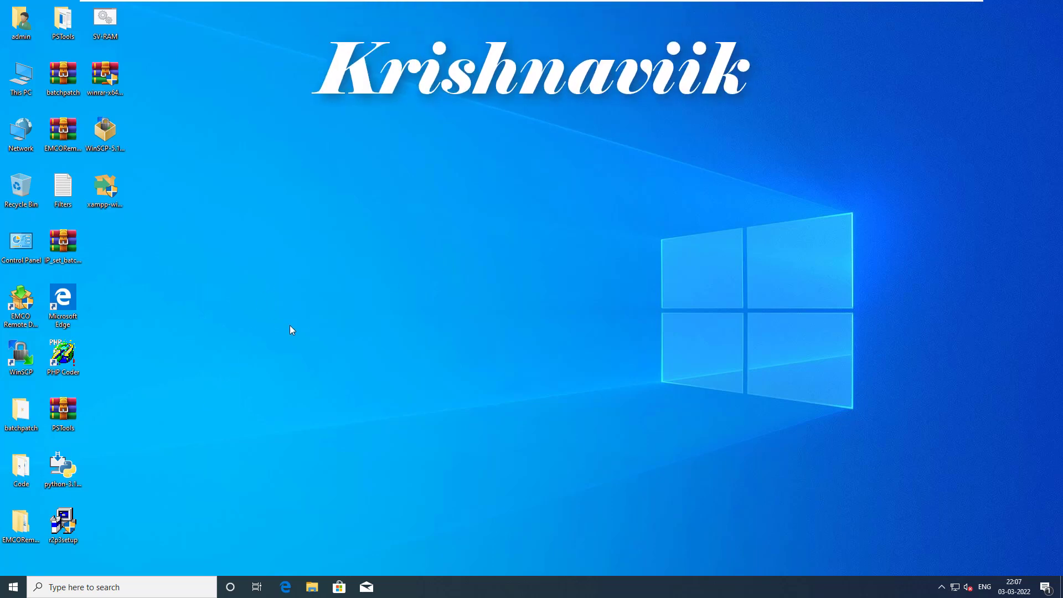
pyautogui.moveTo(242, 317)
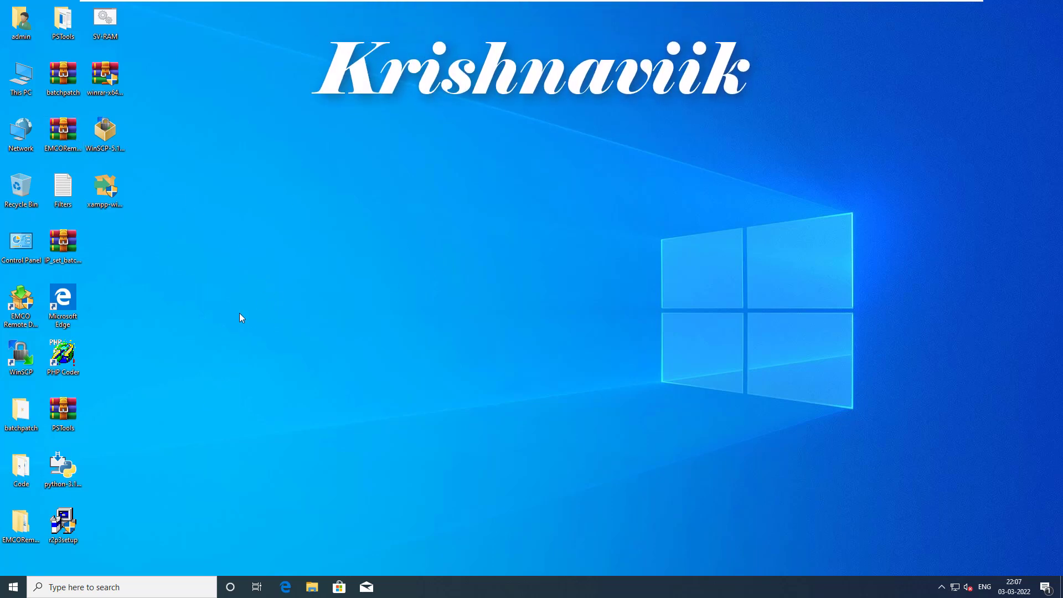
pyautogui.moveTo(20, 77)
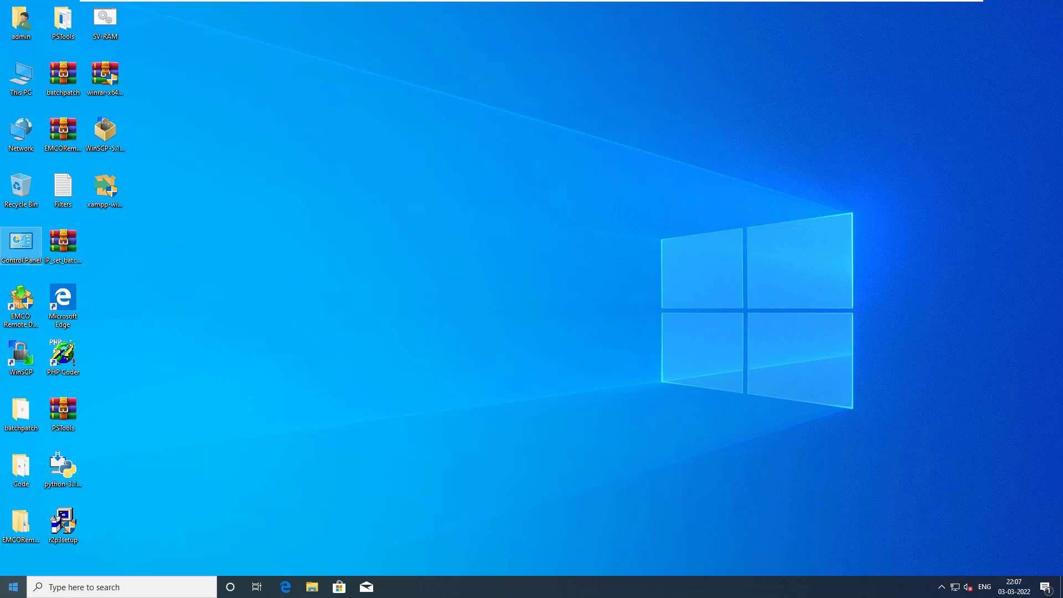
# Find Control Panel via taskbar search and show its Programs and Features list
pyautogui.click(111, 587)
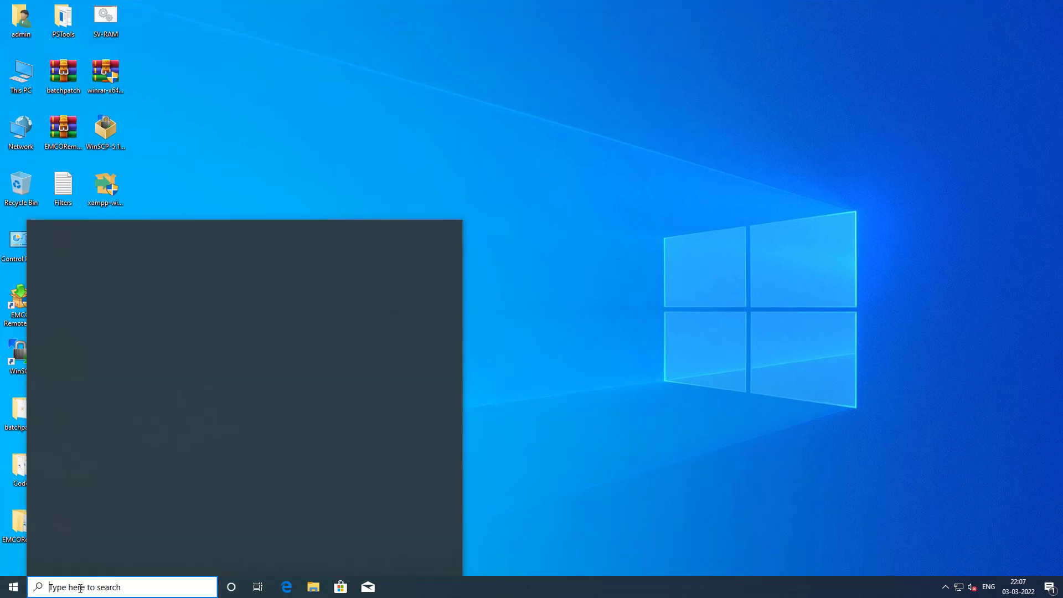
pyautogui.write('co')
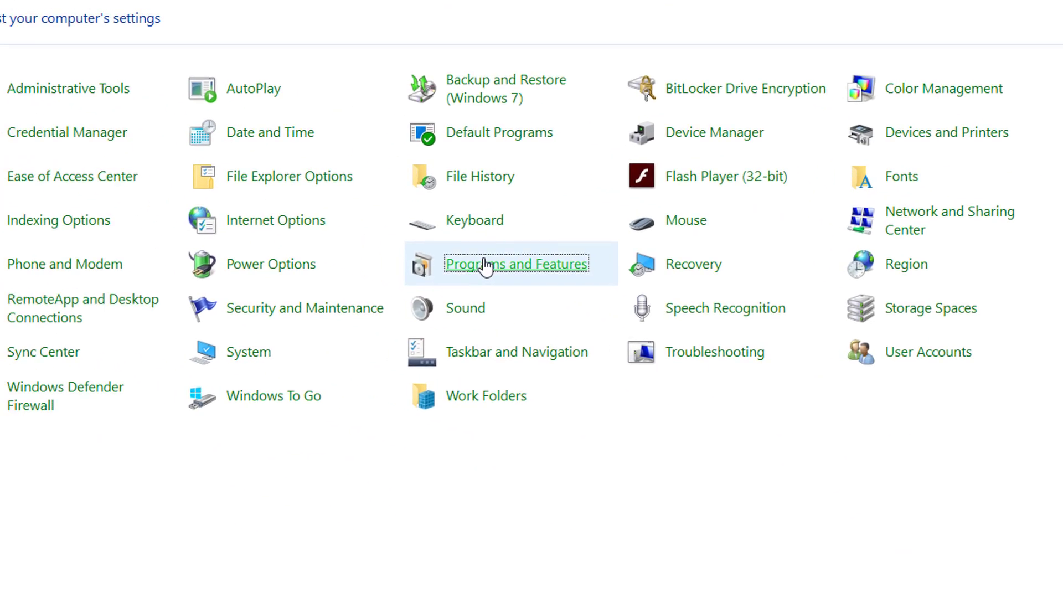
pyautogui.click(487, 265)
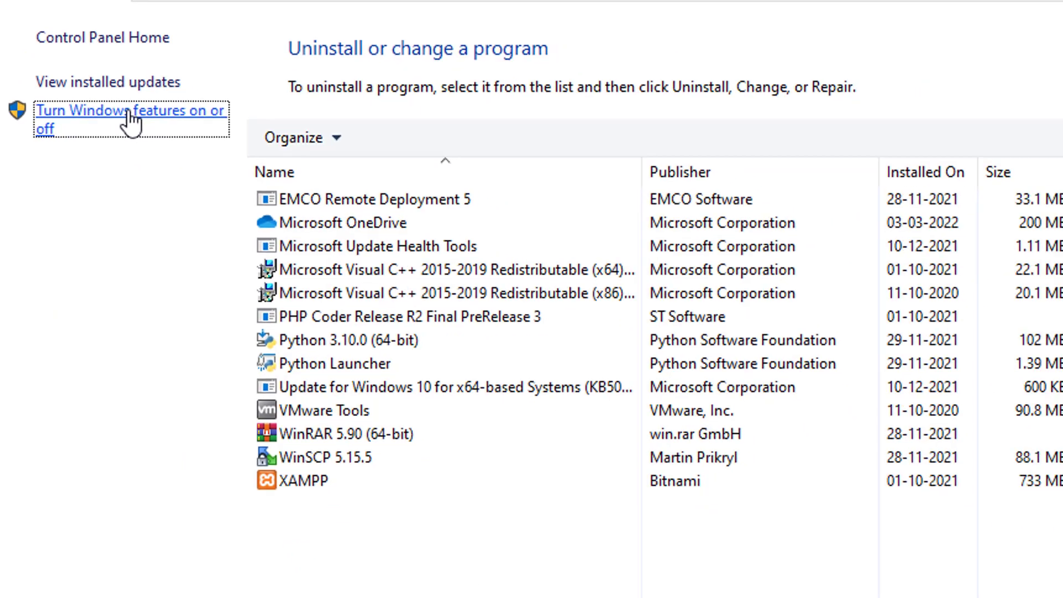
# Enable the Telnet Client feature in Windows Features and apply the change
pyautogui.click(127, 111)
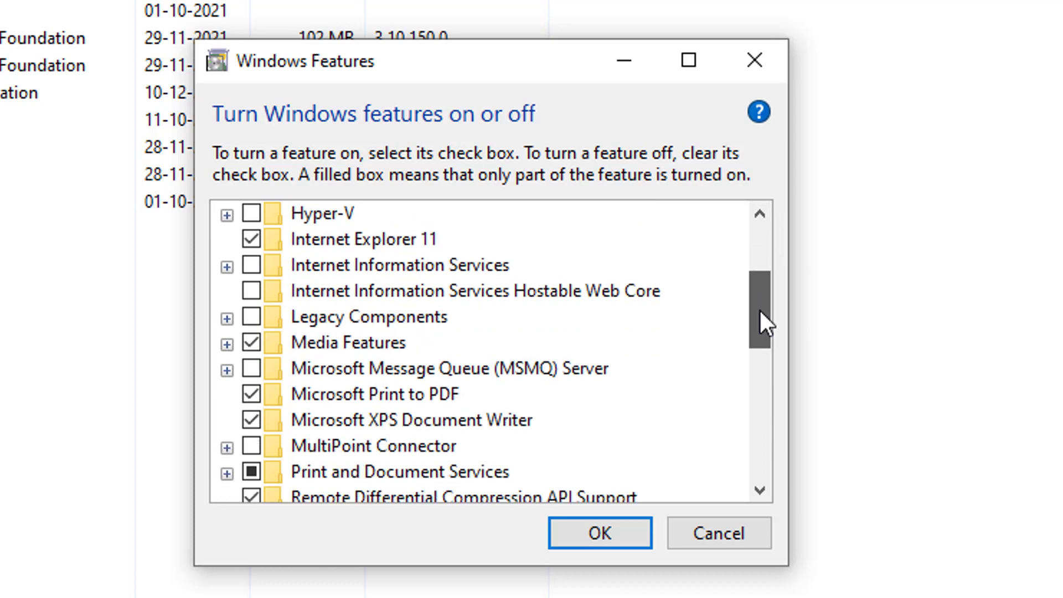
pyautogui.scroll(-3)
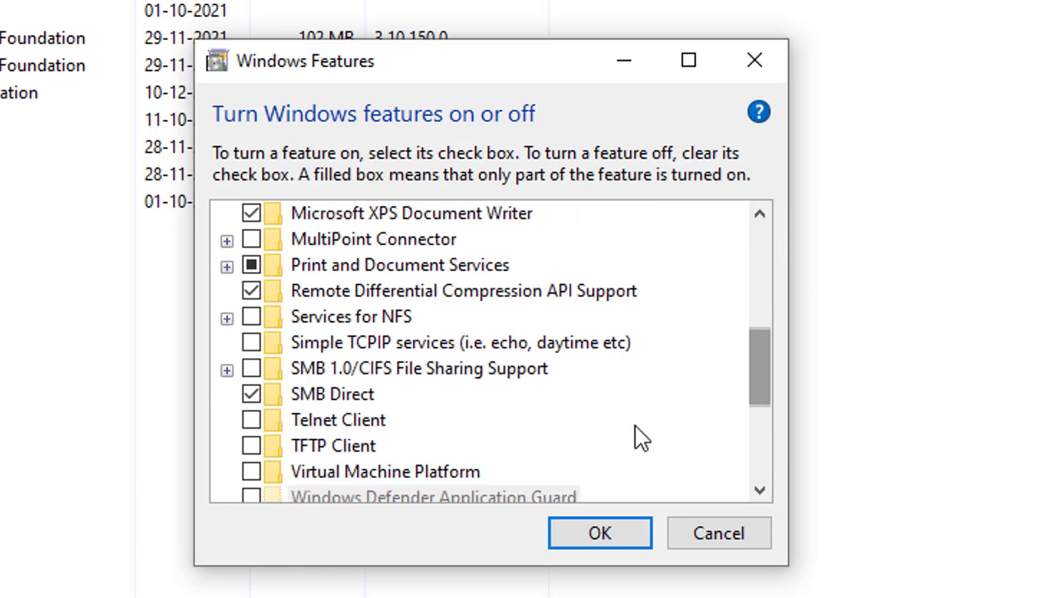
pyautogui.moveTo(255, 429)
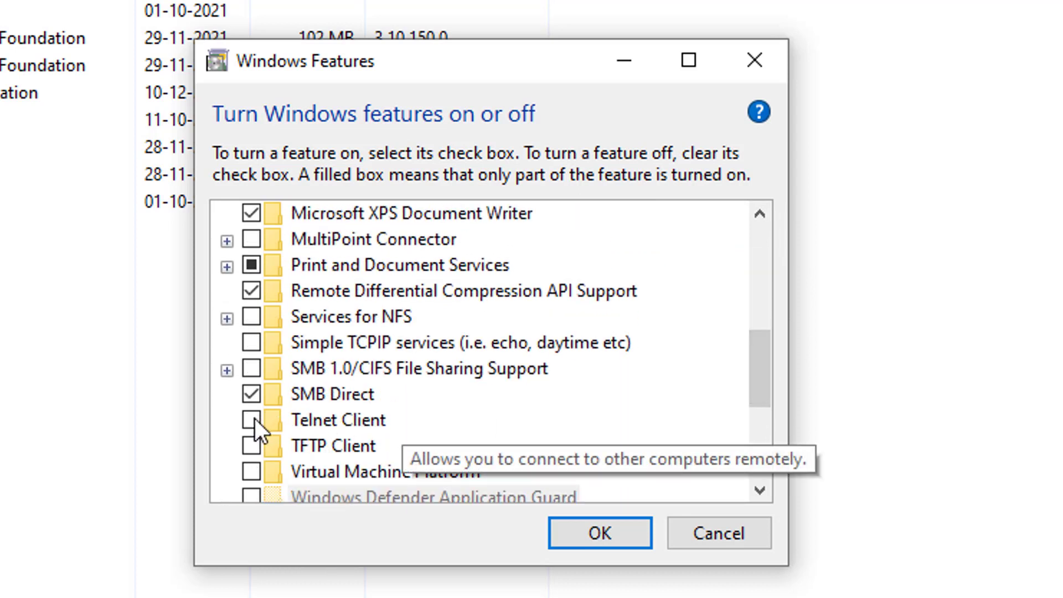
pyautogui.click(251, 419)
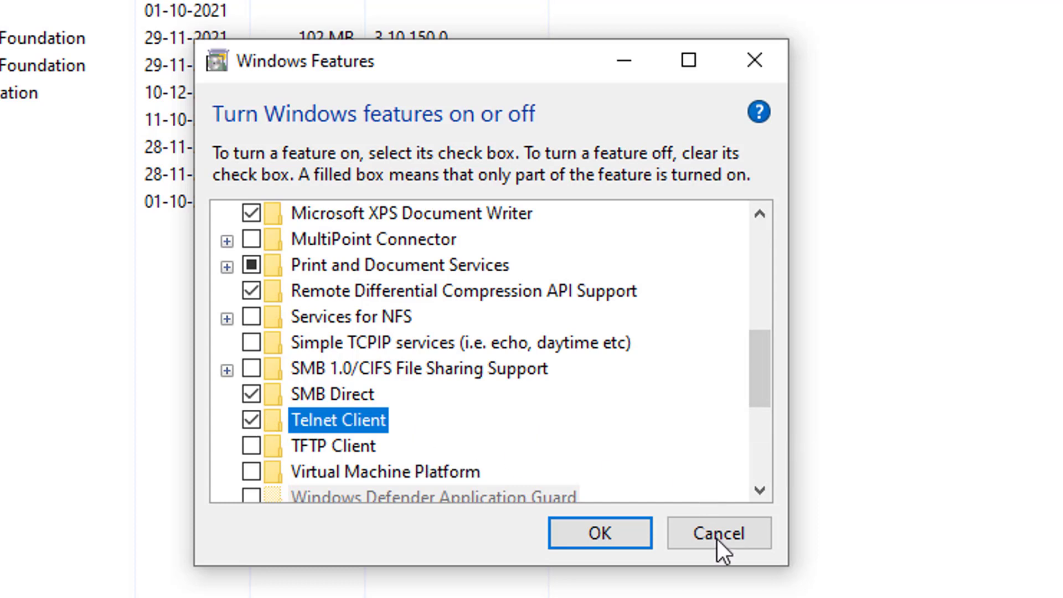
pyautogui.moveTo(600, 547)
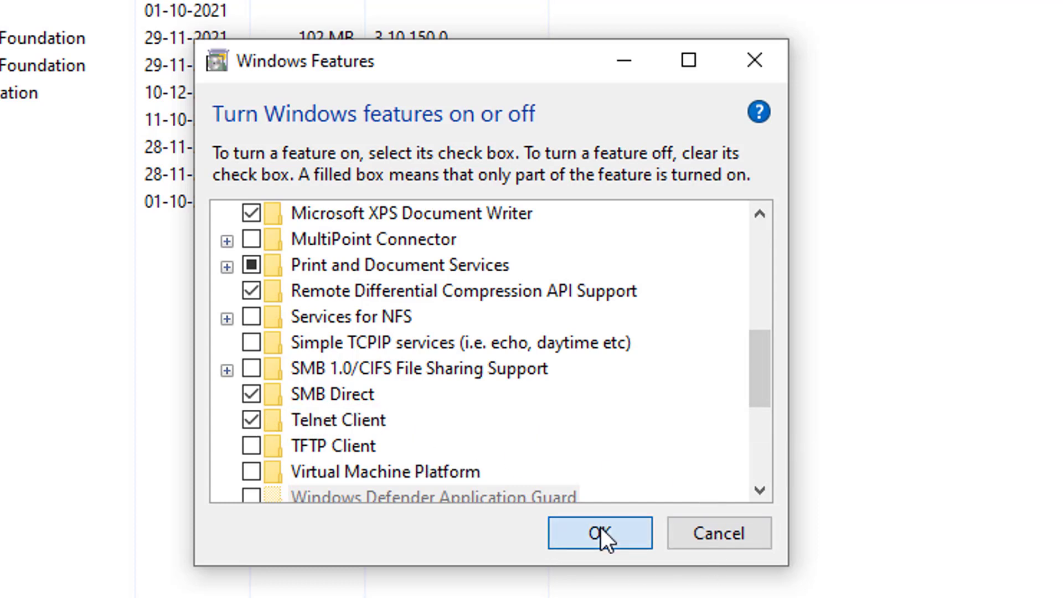
pyautogui.click(600, 533)
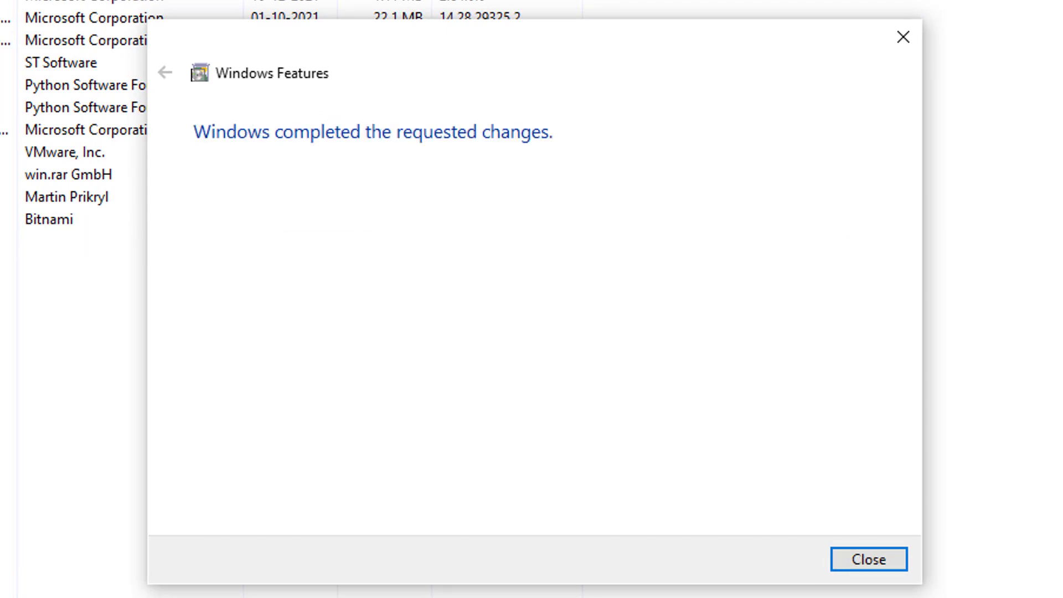
pyautogui.moveTo(887, 498)
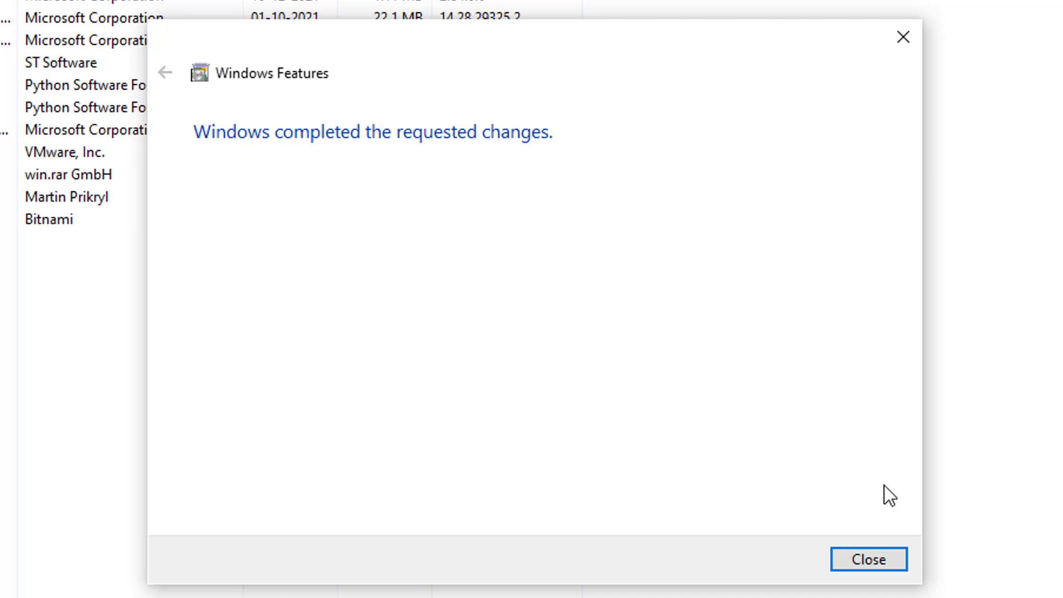
pyautogui.moveTo(860, 541)
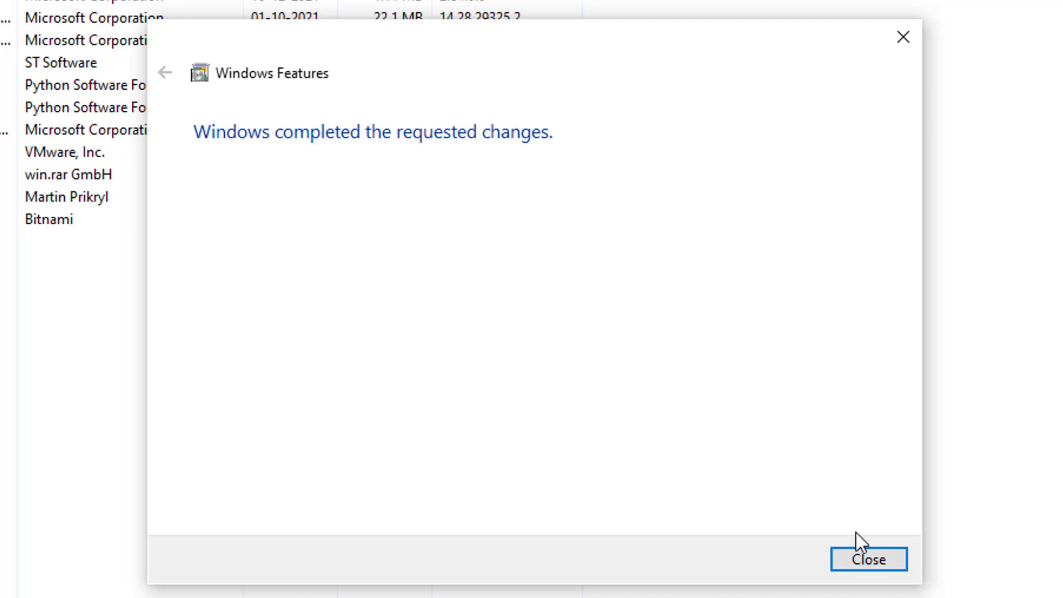
# Dismiss the changes-completed message and close Programs and Features, returning to the desktop
pyautogui.click(871, 560)
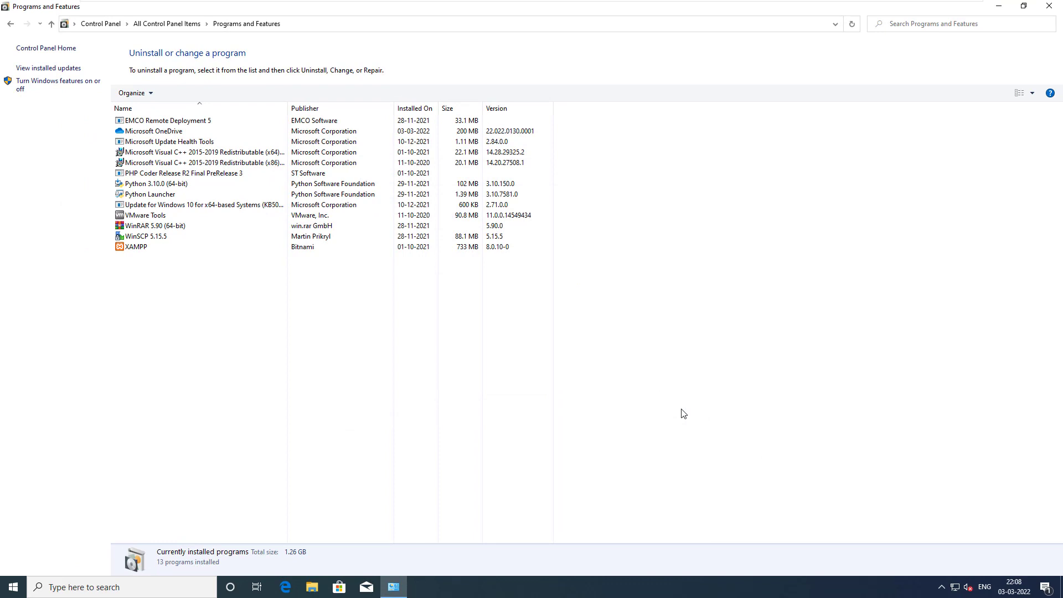
pyautogui.moveTo(1002, 4)
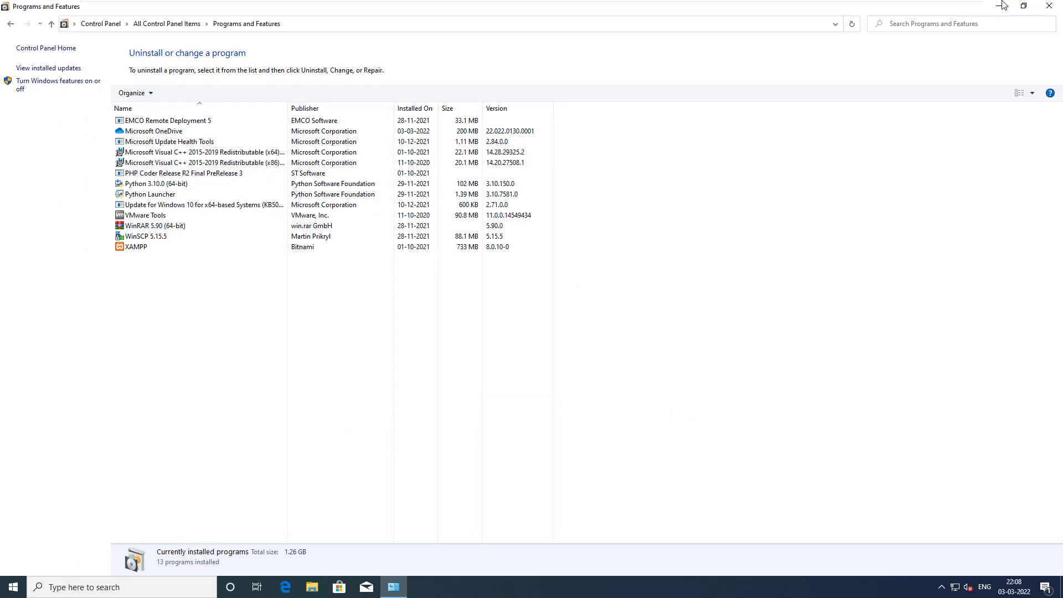
pyautogui.click(1043, 6)
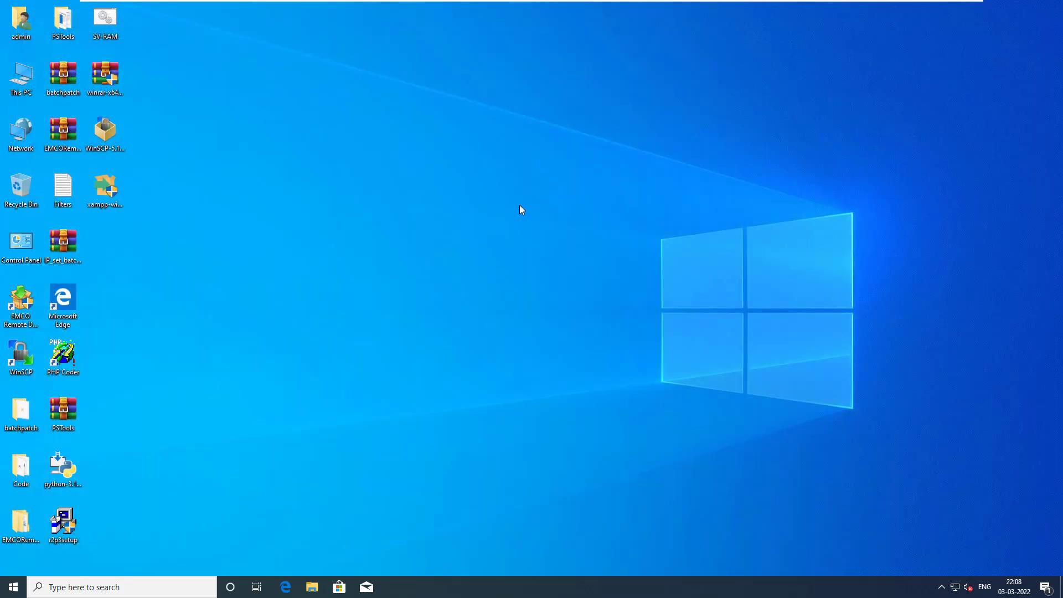
# Launch a Command Prompt window by running cmd from the Run dialog
pyautogui.press('Win+r')
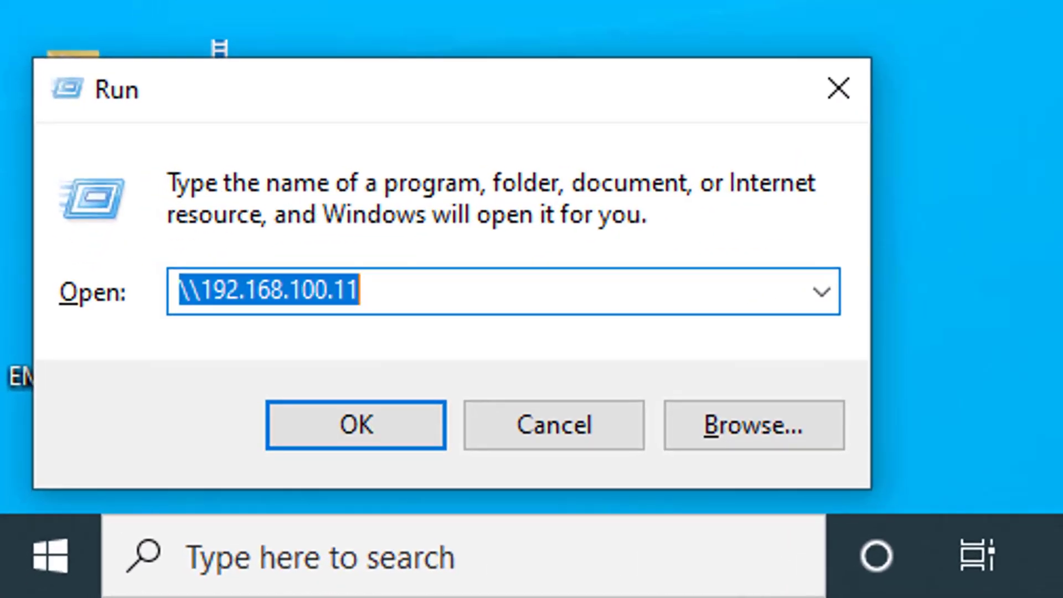
pyautogui.write('cmd')
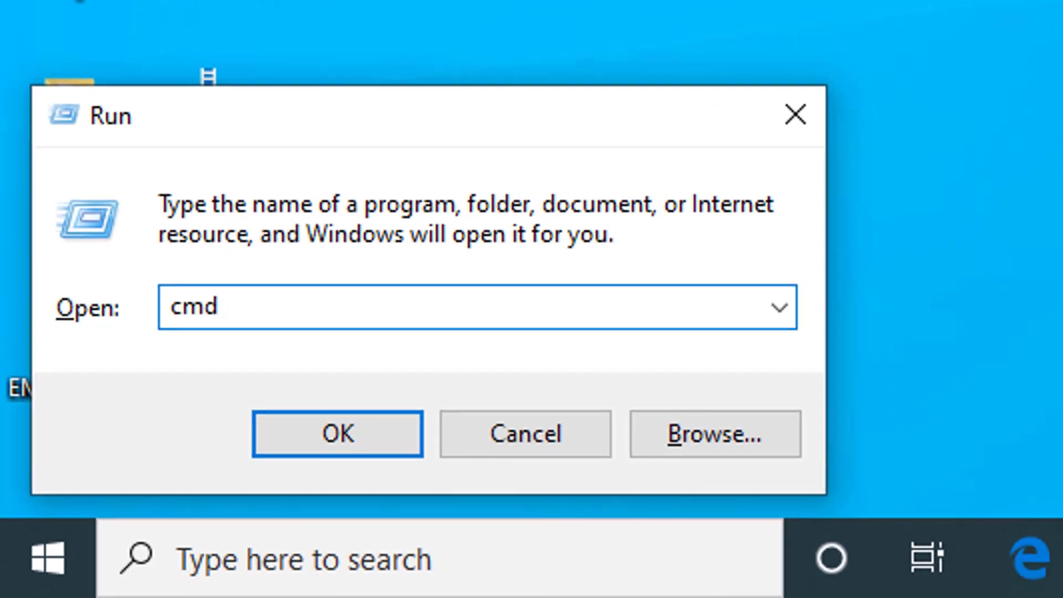
pyautogui.click(337, 434)
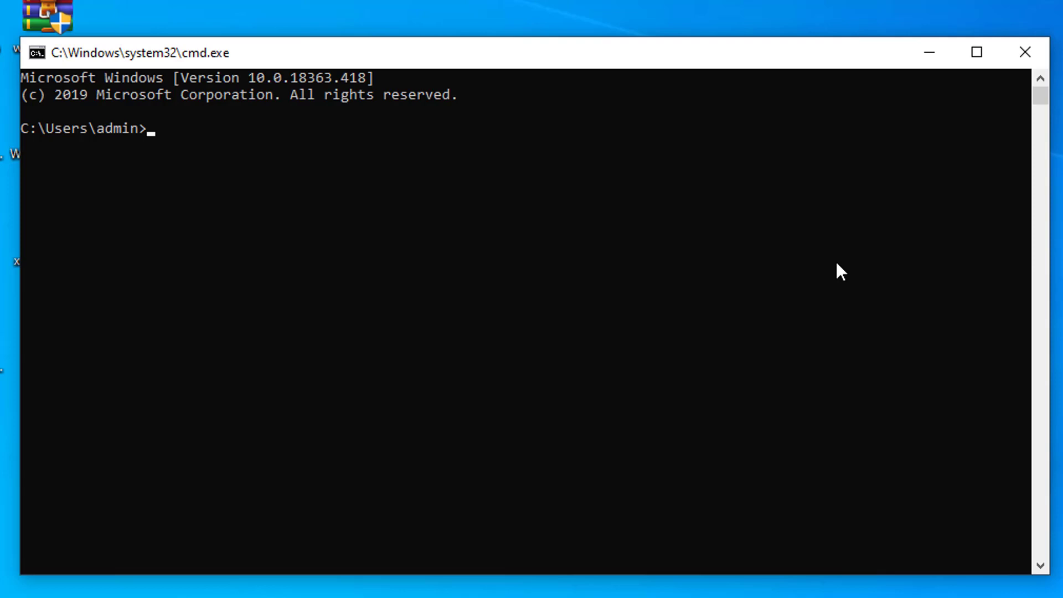
# Start a telnet connection to 192.168.220.136, reaching the Ubuntu 21.04 login prompt
pyautogui.write('te')
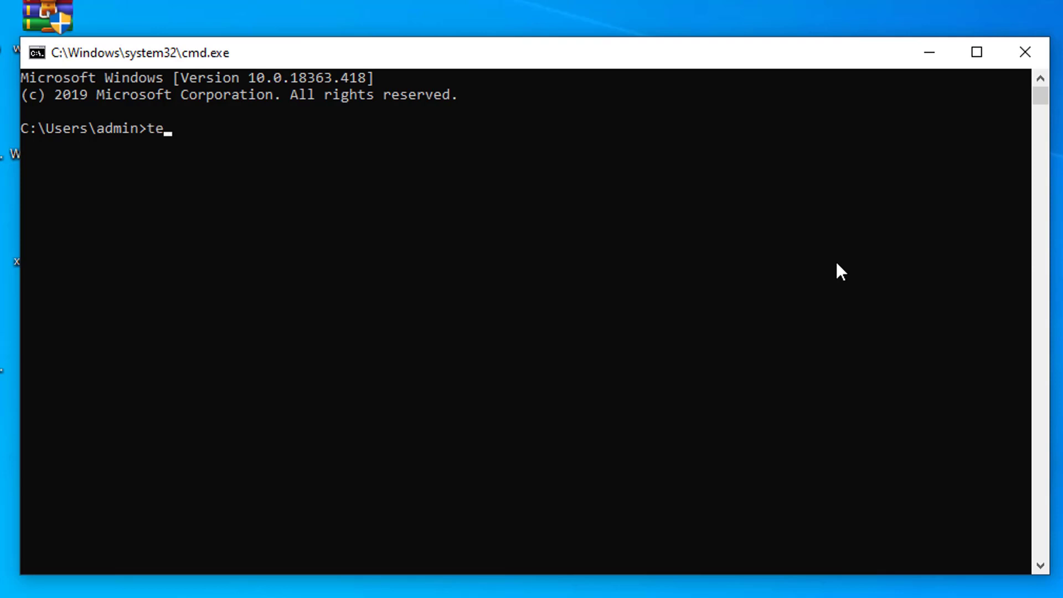
pyautogui.write('l')
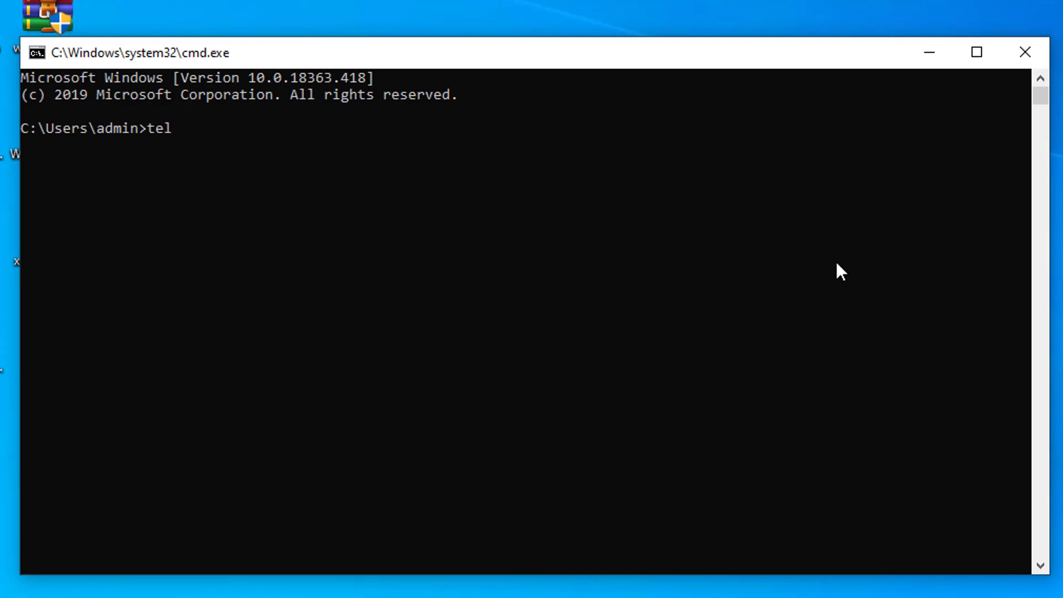
pyautogui.write('net')
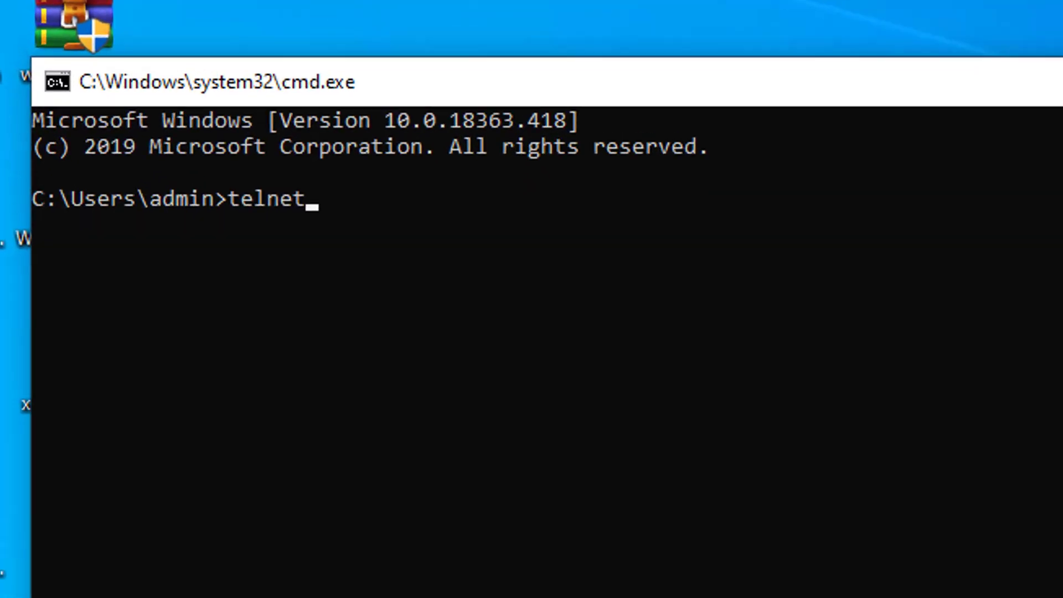
pyautogui.write('1')
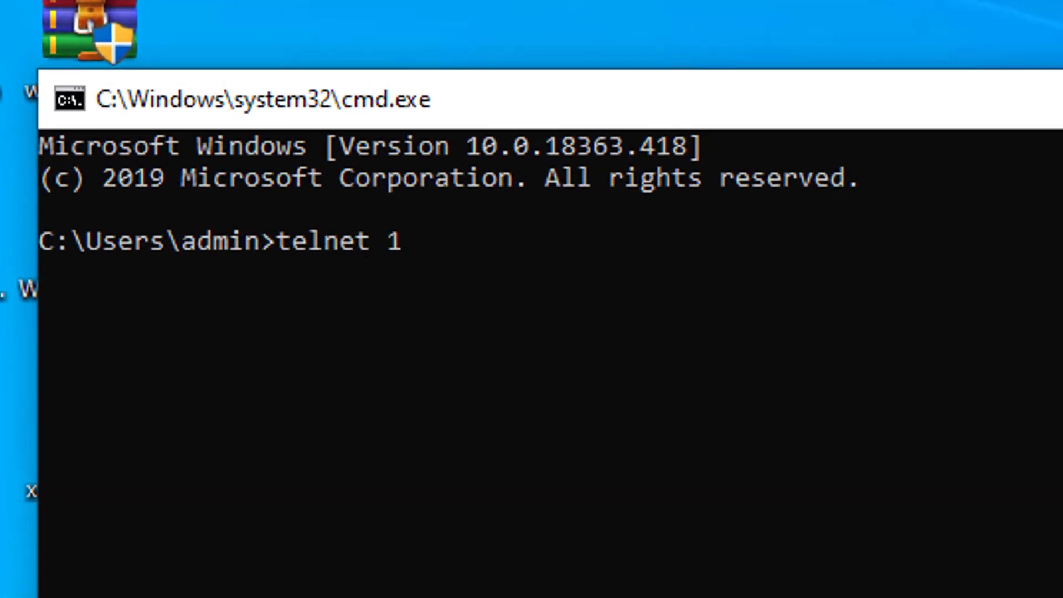
pyautogui.write('92.168.220')
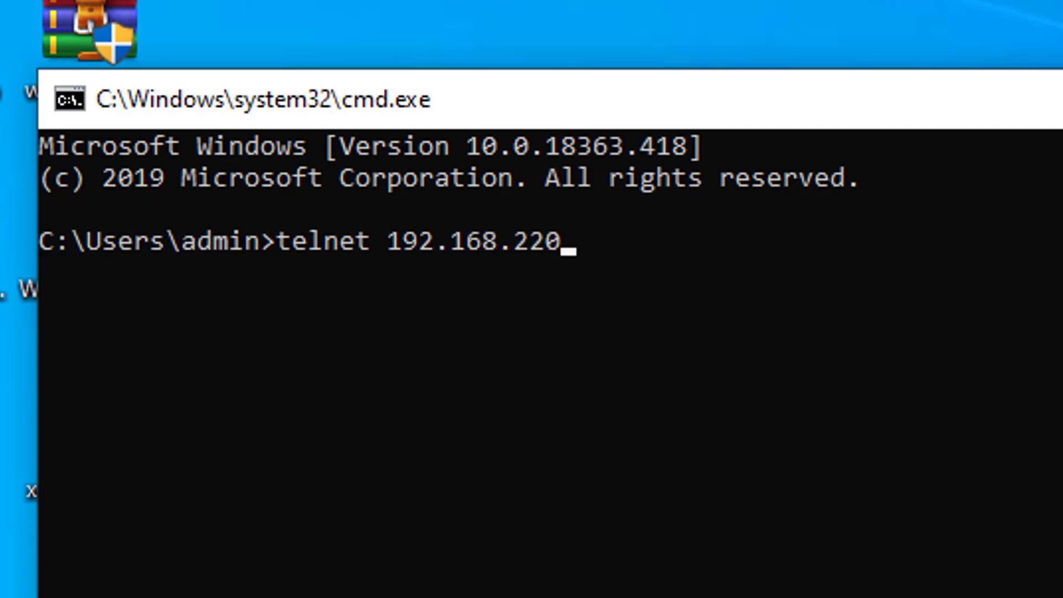
pyautogui.write('136')
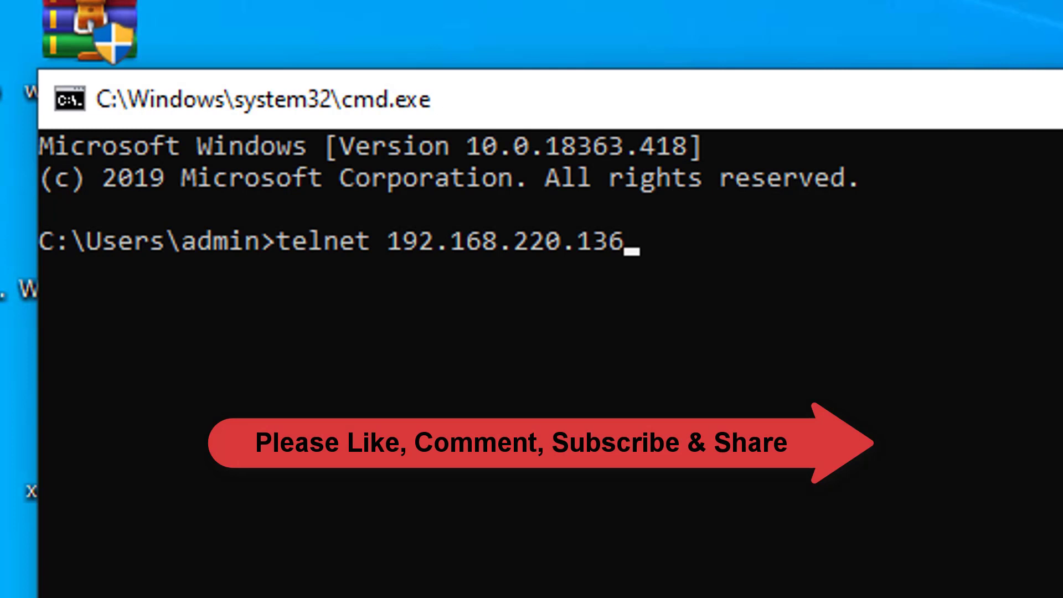
pyautogui.press('Enter')
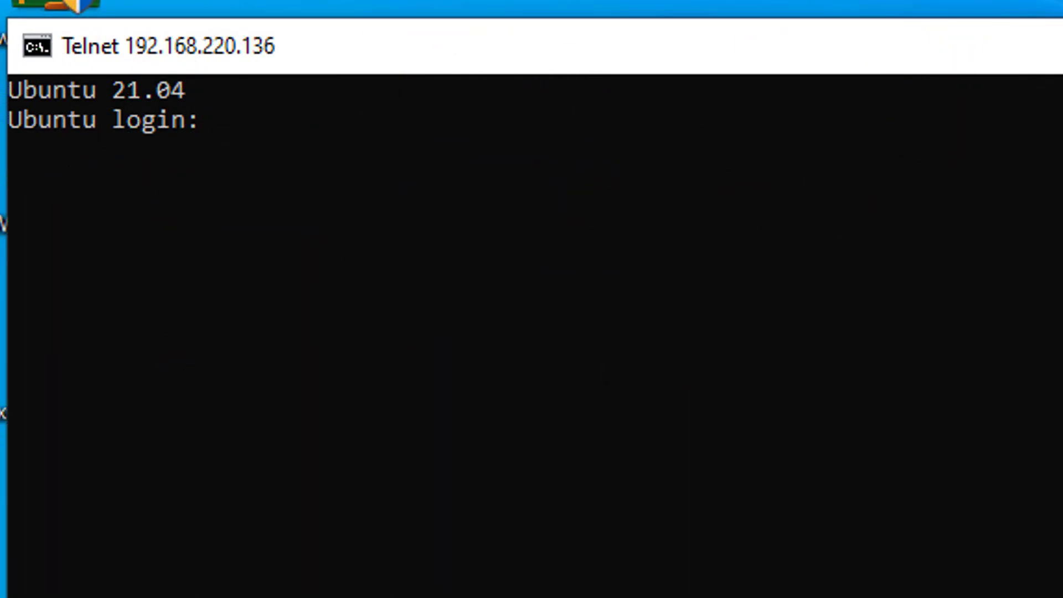
# Log into the Ubuntu server with the username and password, reaching a shell prompt
pyautogui.write('av')
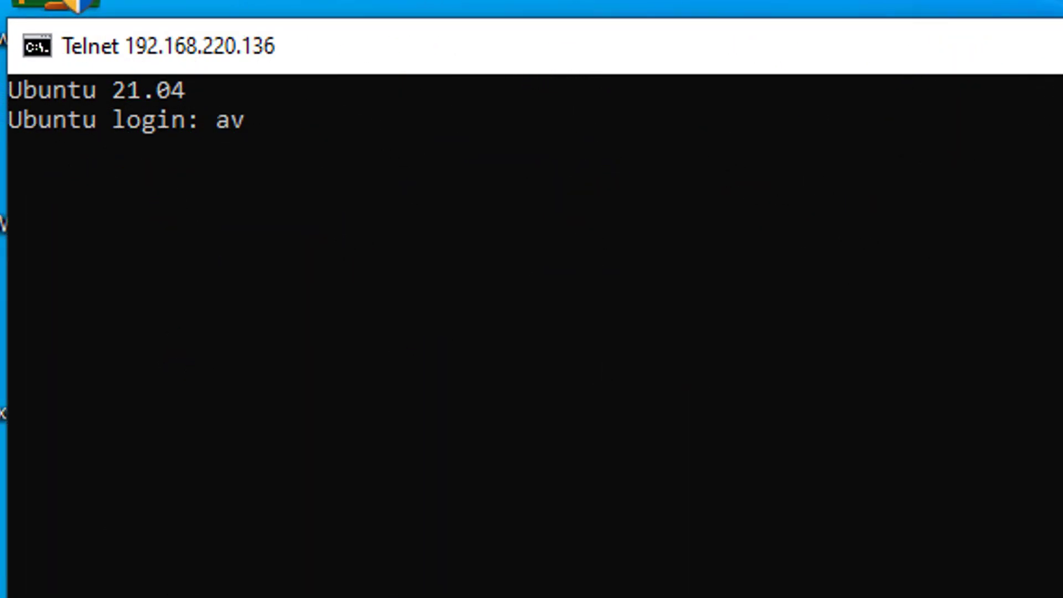
pyautogui.write('iik')
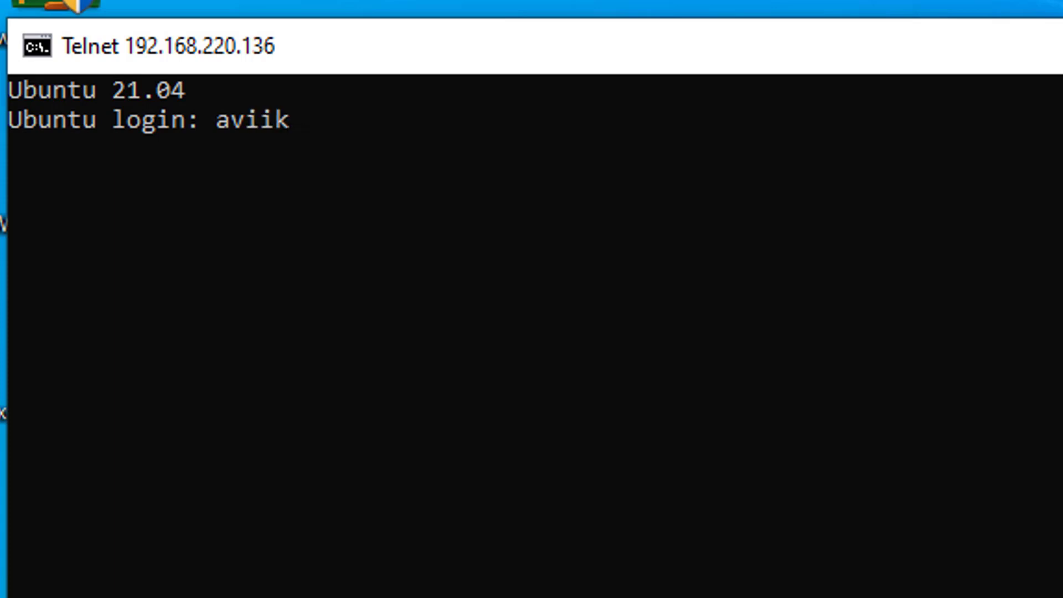
pyautogui.press('enter')
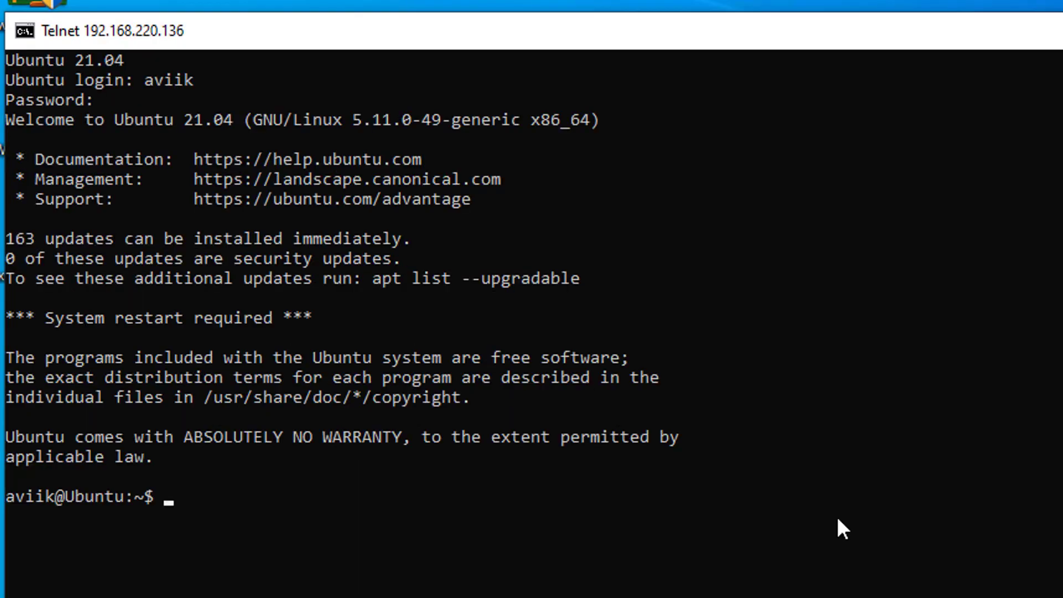
# Check the working directory with pwd and ls, then move into Desktop/test
pyautogui.write('pwd')
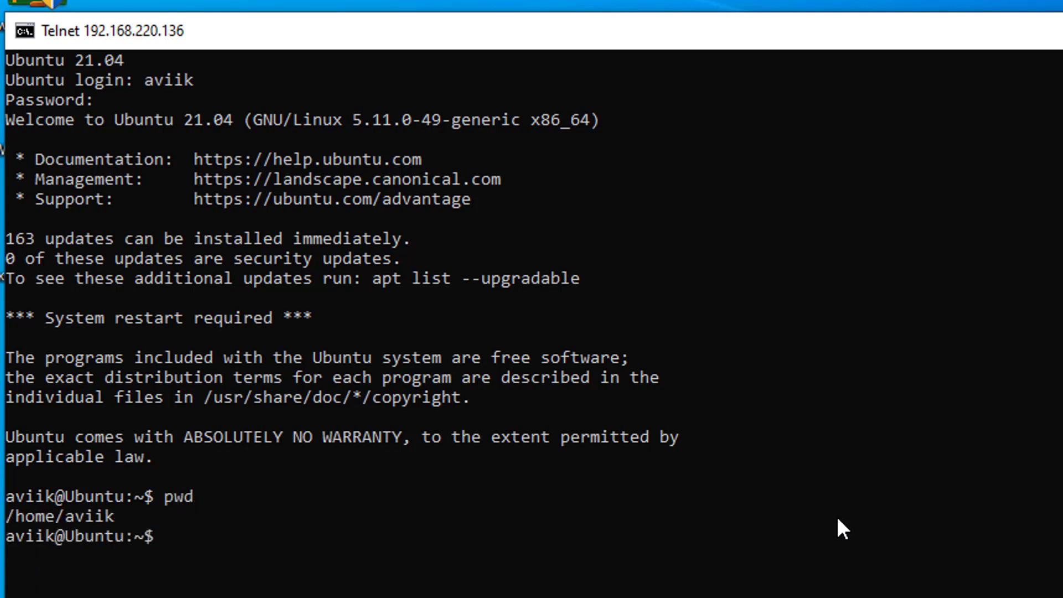
pyautogui.write('ls')
pyautogui.write('cd')
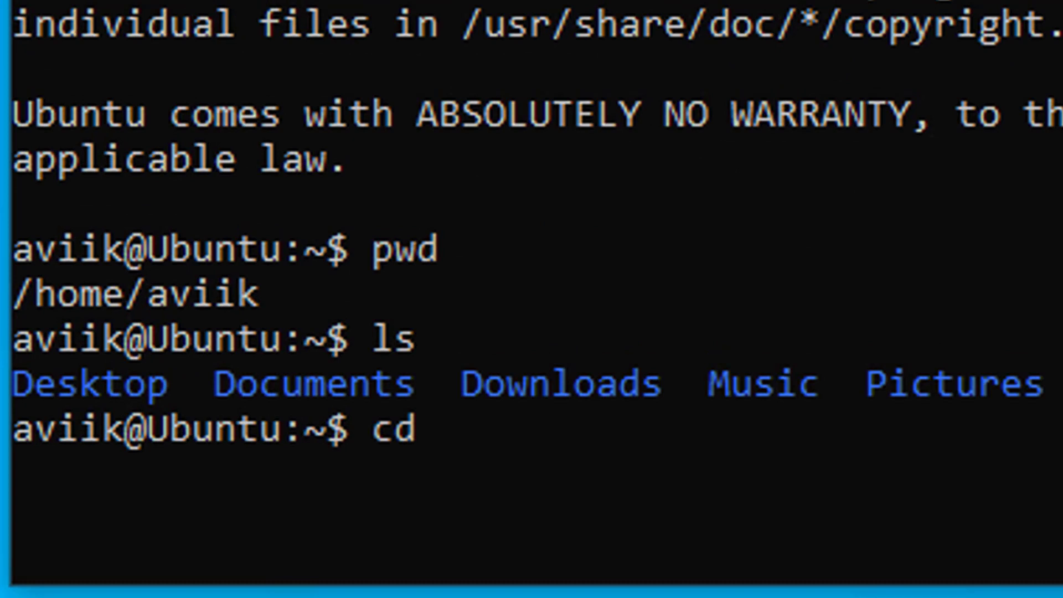
pyautogui.write('Desktop/')
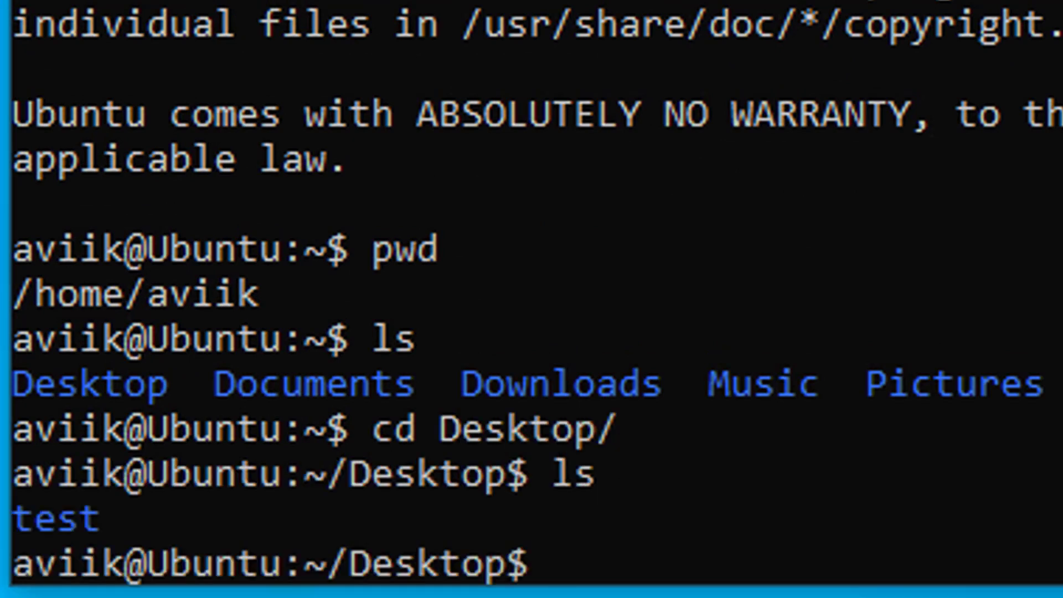
pyautogui.write('cd test/')
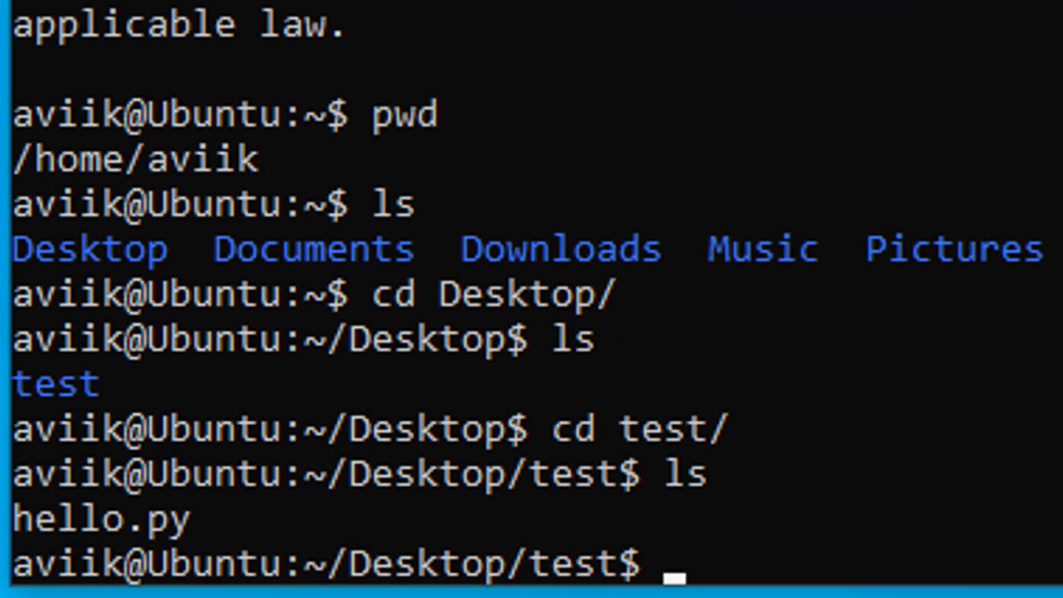
# Run hello.py with python3, printing Hello World
pyautogui.write('pyth')
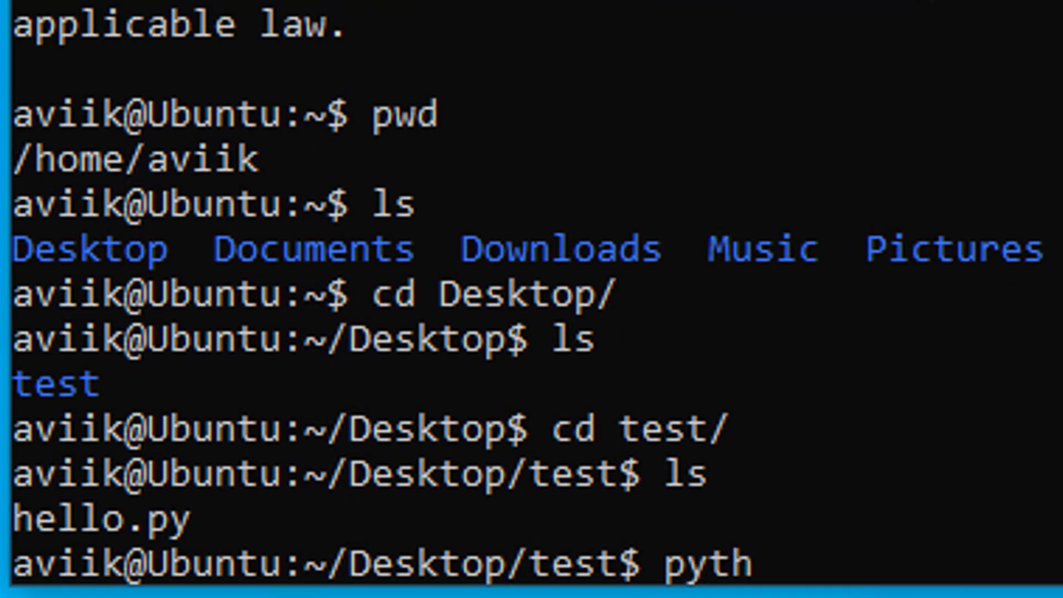
pyautogui.write('on3')
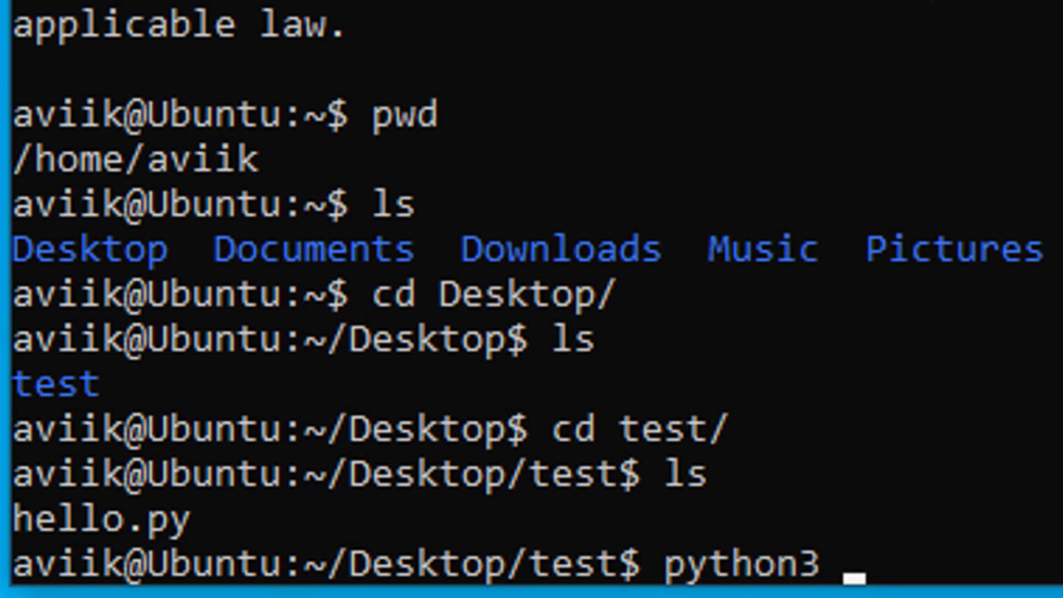
pyautogui.write('hello.py')
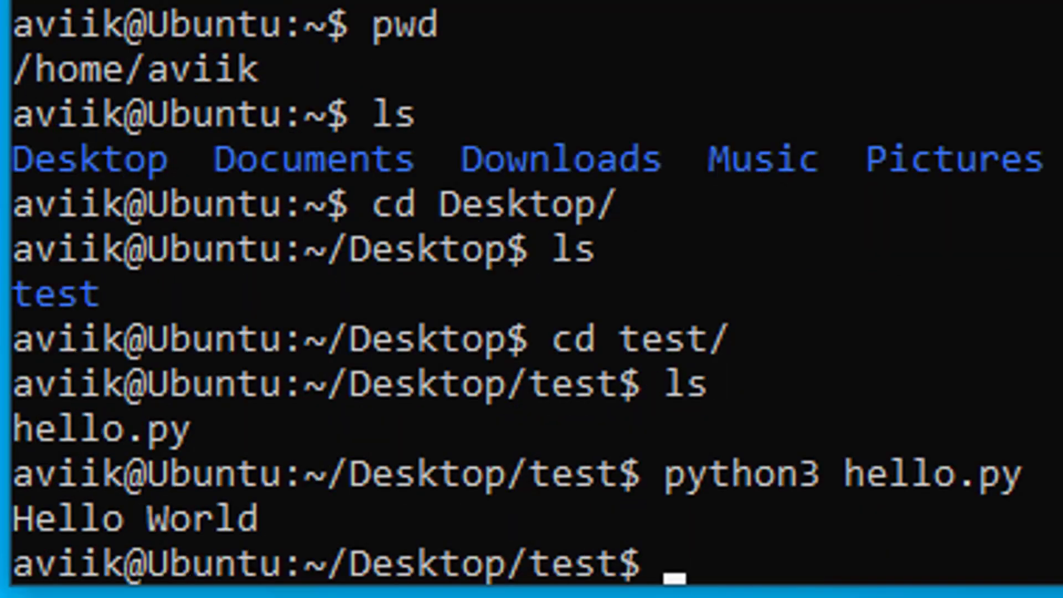